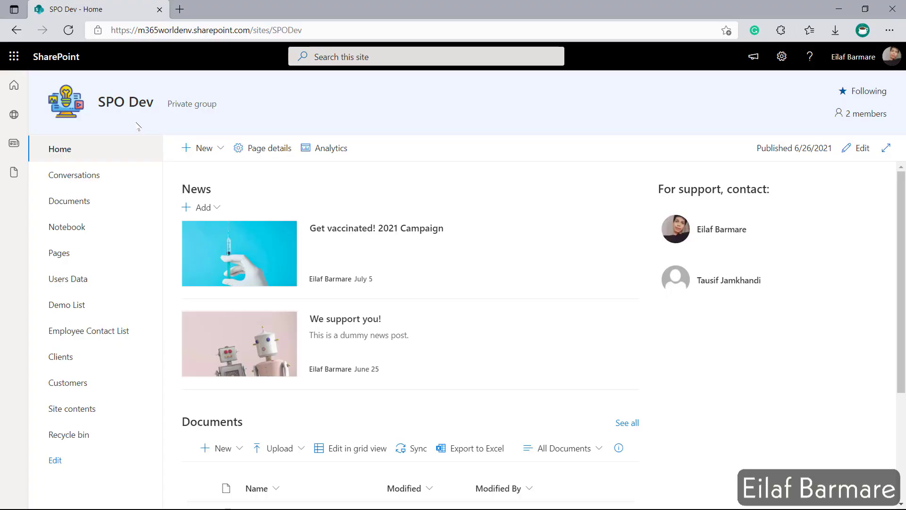
mouse_move(786, 88)
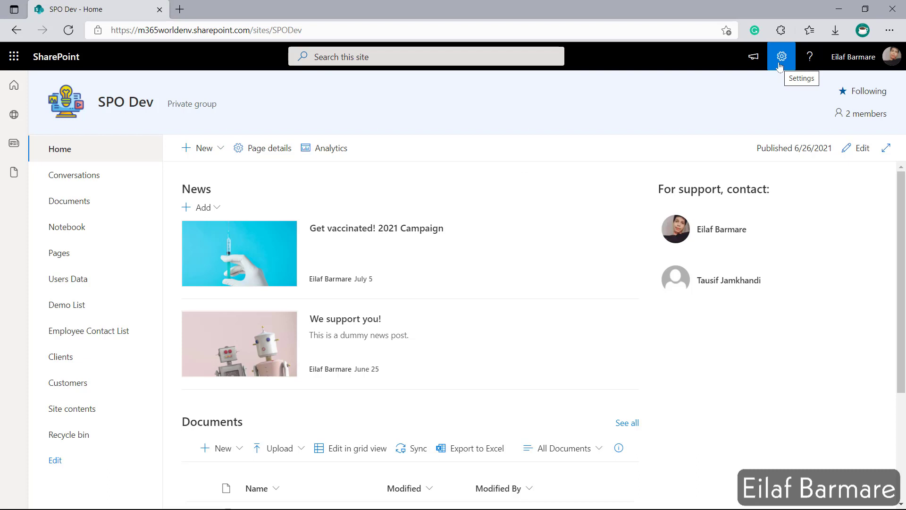
Step: Reach the SPO Dev Site Settings page via the gear's Site information panel and 'View all site settings'
left_click(780, 56)
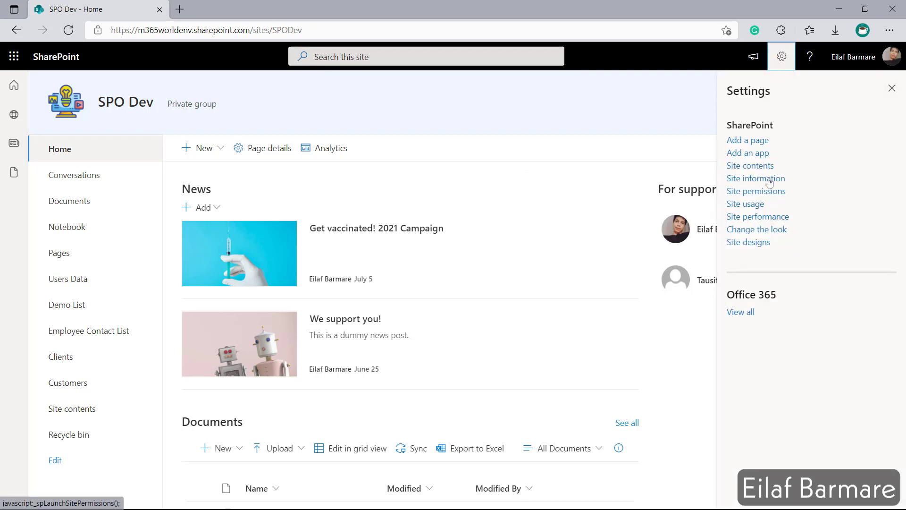
left_click(755, 178)
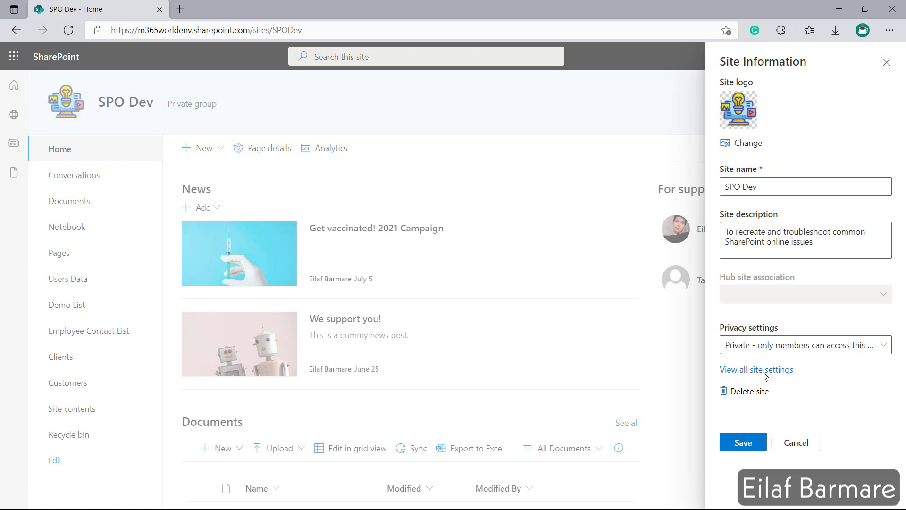
left_click(756, 370)
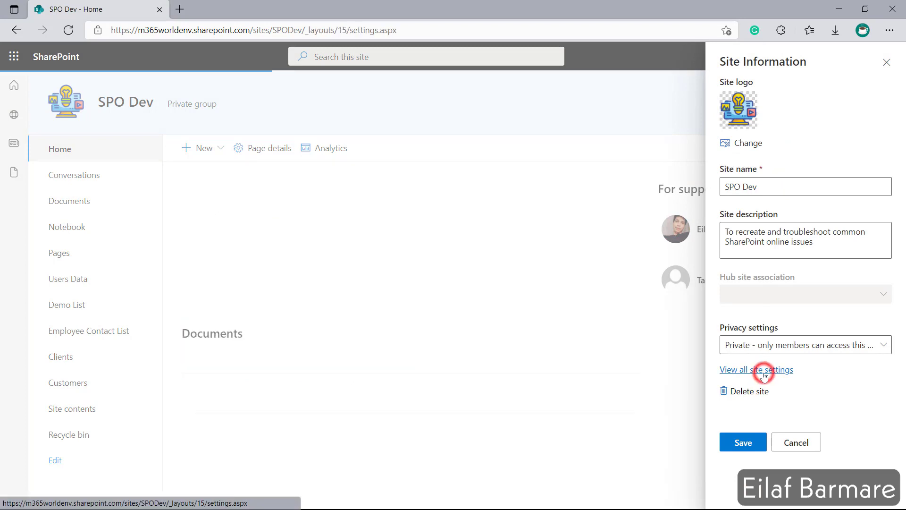
left_click(756, 369)
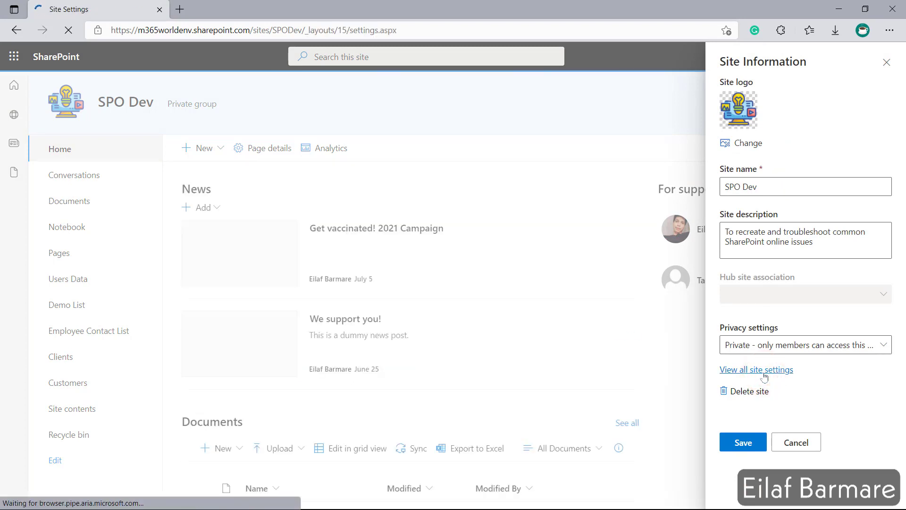
left_click(756, 370)
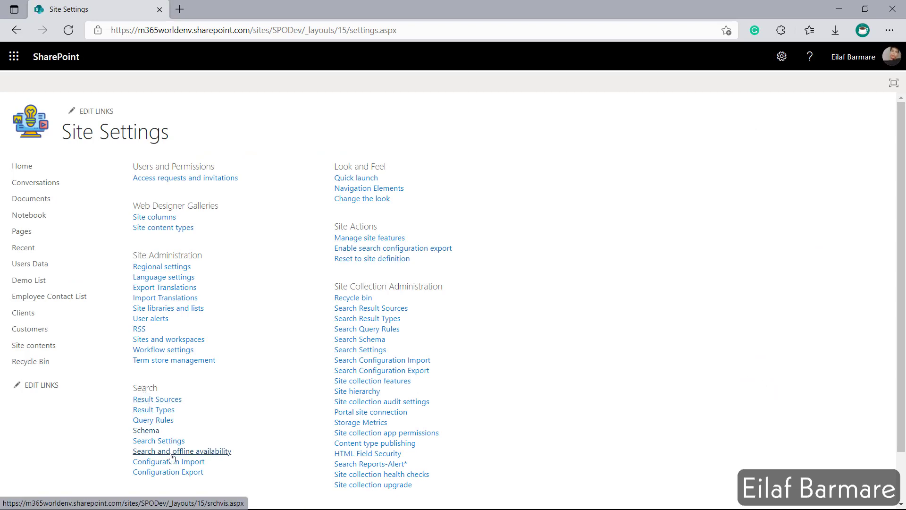
Step: In Search and offline availability, set 'Allow this site to appear in search results?' to Yes and confirm with OK
left_click(182, 451)
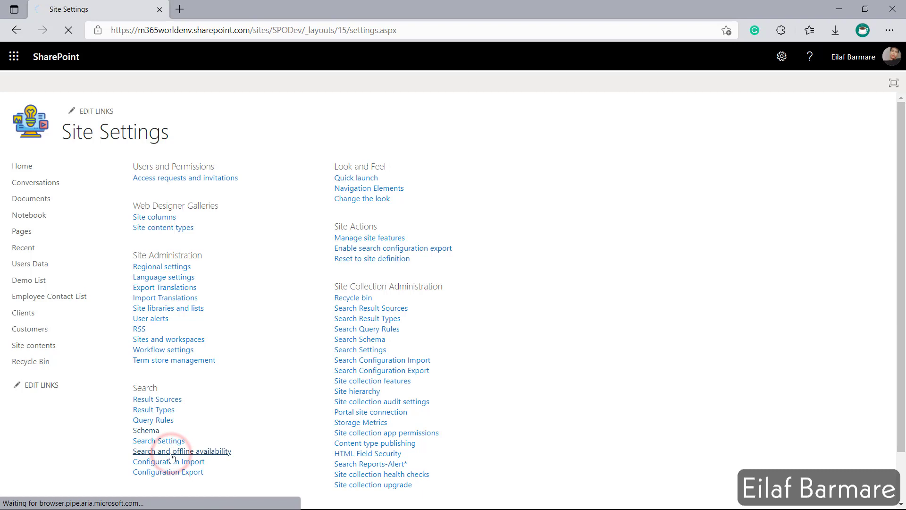
left_click(182, 451)
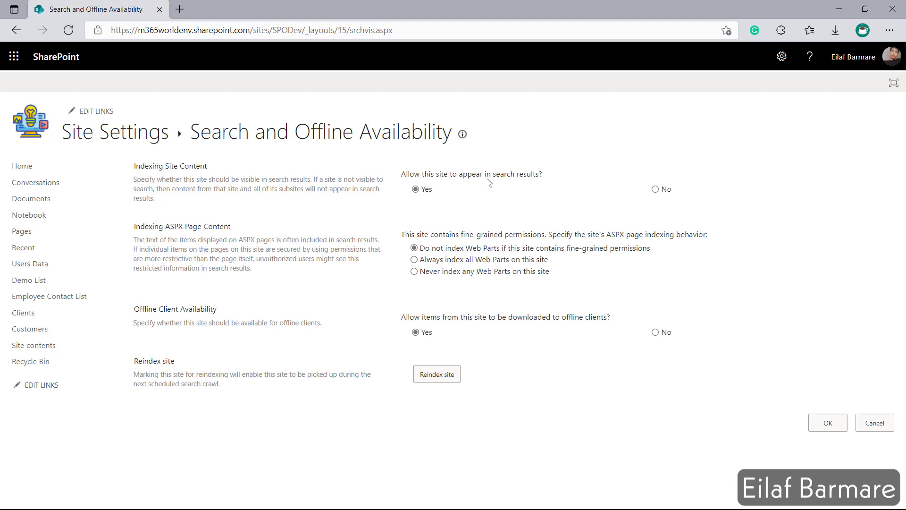
left_click(415, 188)
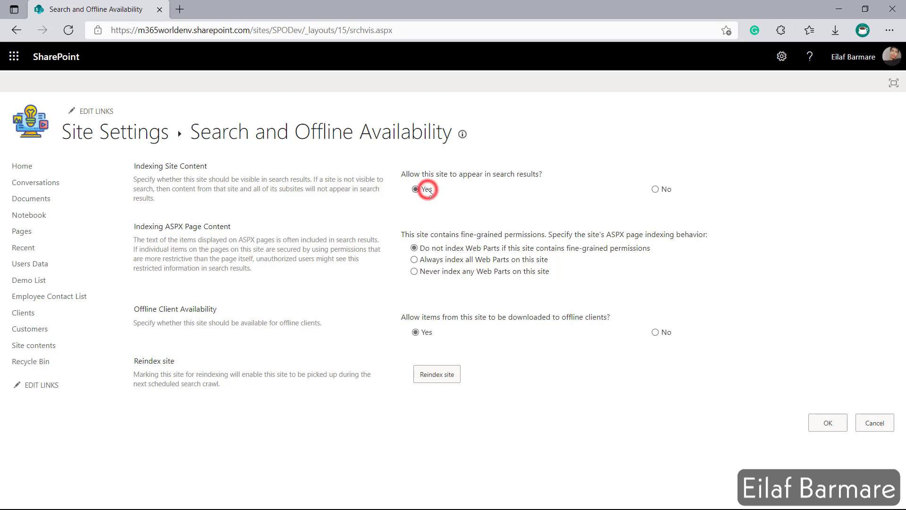
left_click(415, 188)
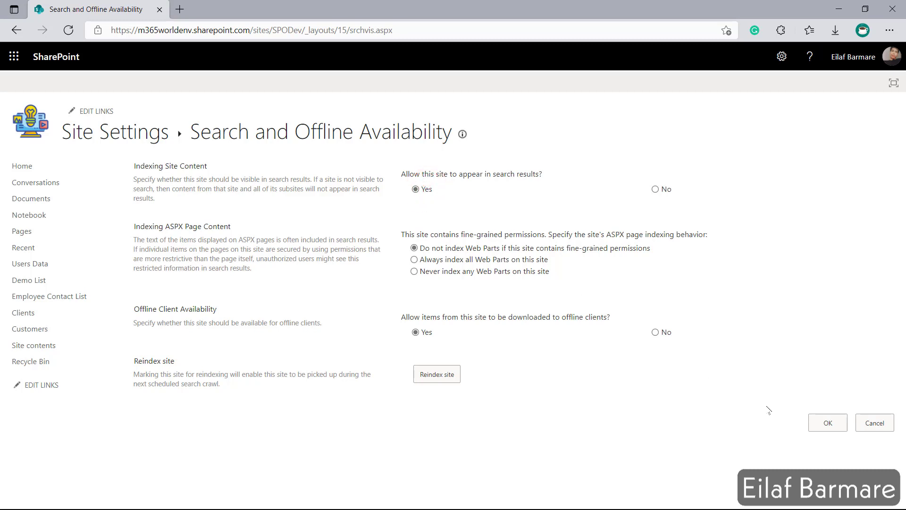
left_click(827, 423)
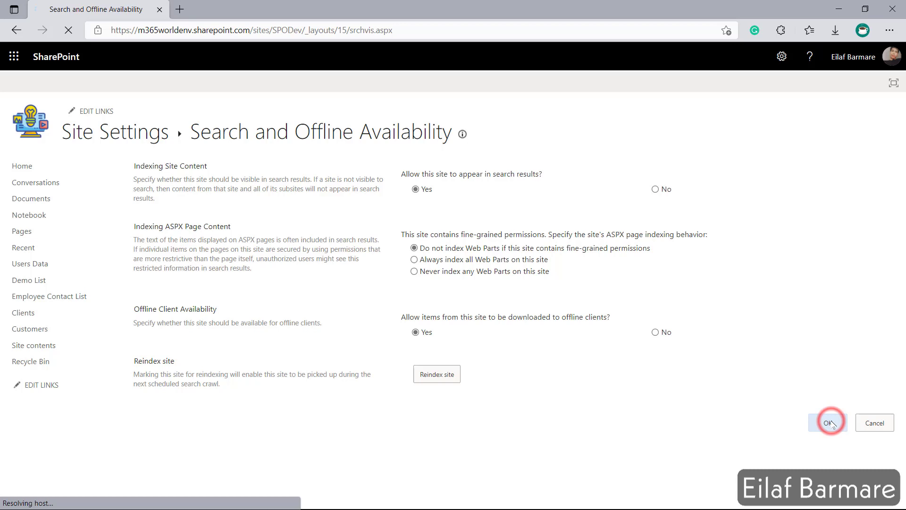
left_click(828, 423)
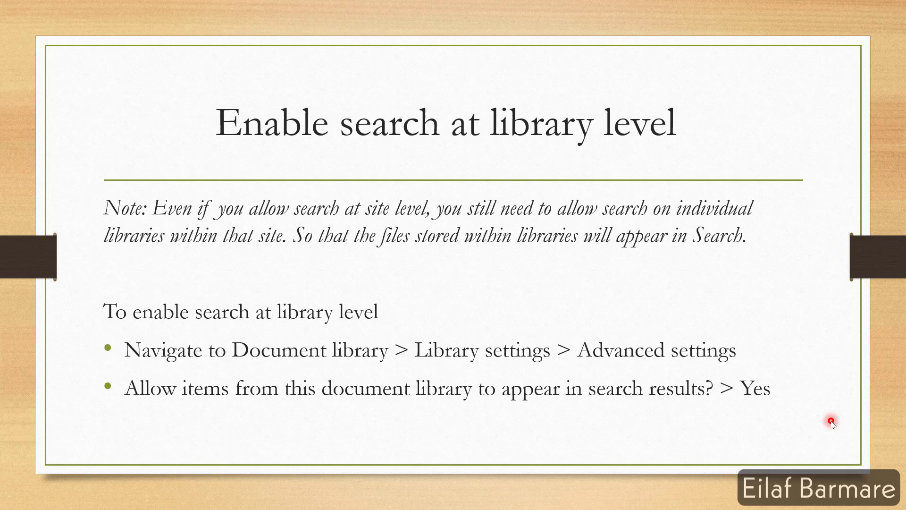
mouse_move(473, 279)
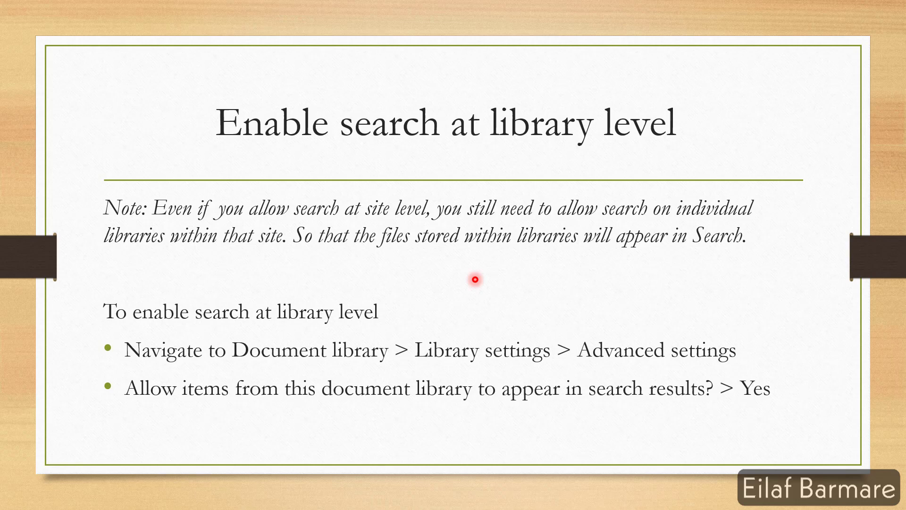
mouse_move(442, 300)
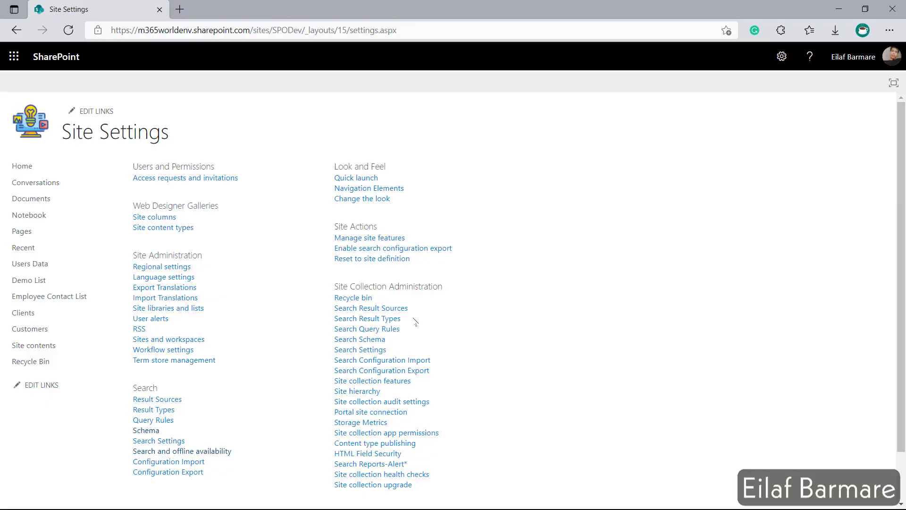
mouse_move(34, 346)
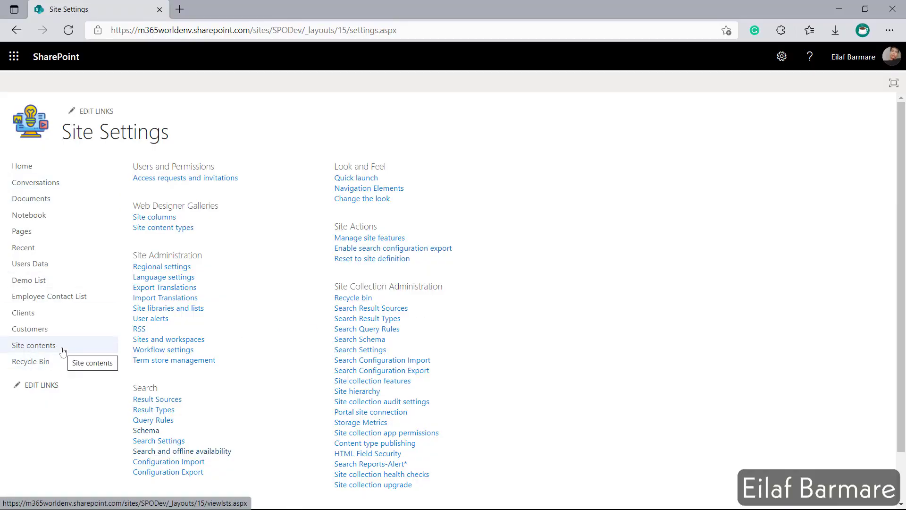
Step: From Site contents, open the SPO Dev Documents library
left_click(34, 345)
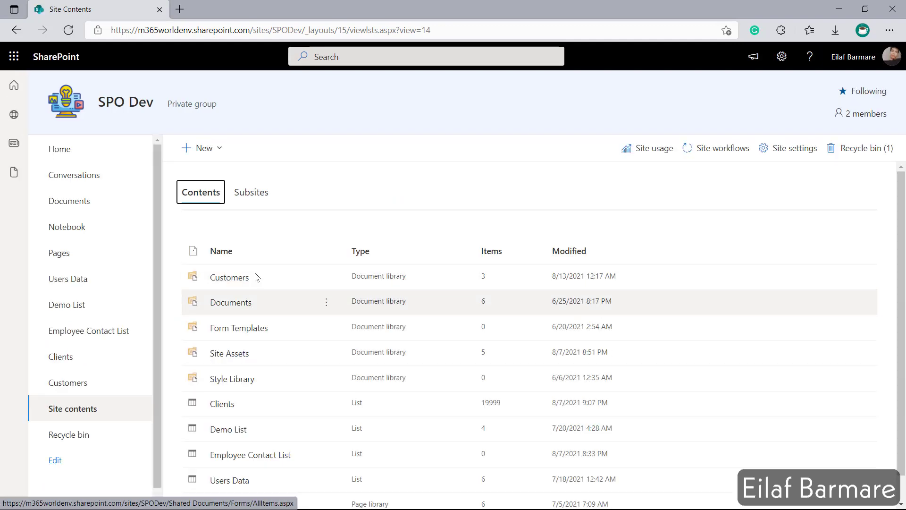
mouse_move(272, 454)
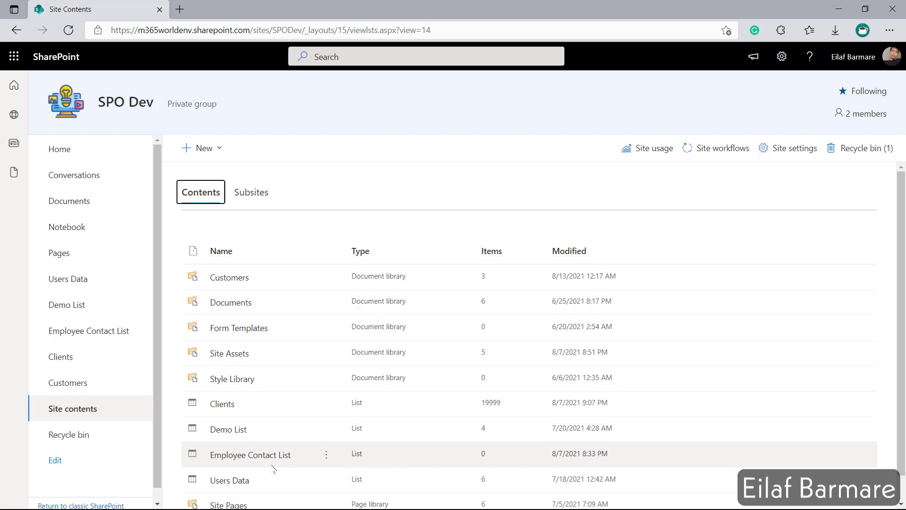
mouse_move(517, 106)
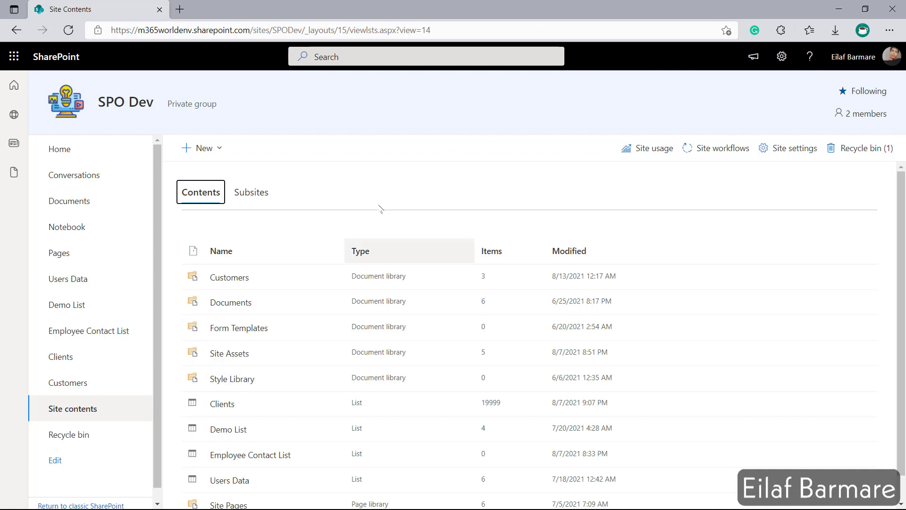
mouse_move(228, 277)
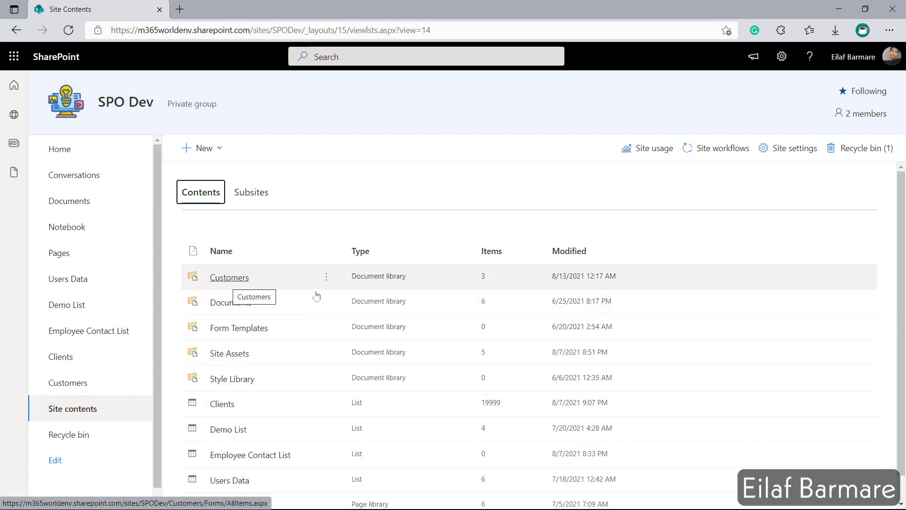
mouse_move(251, 306)
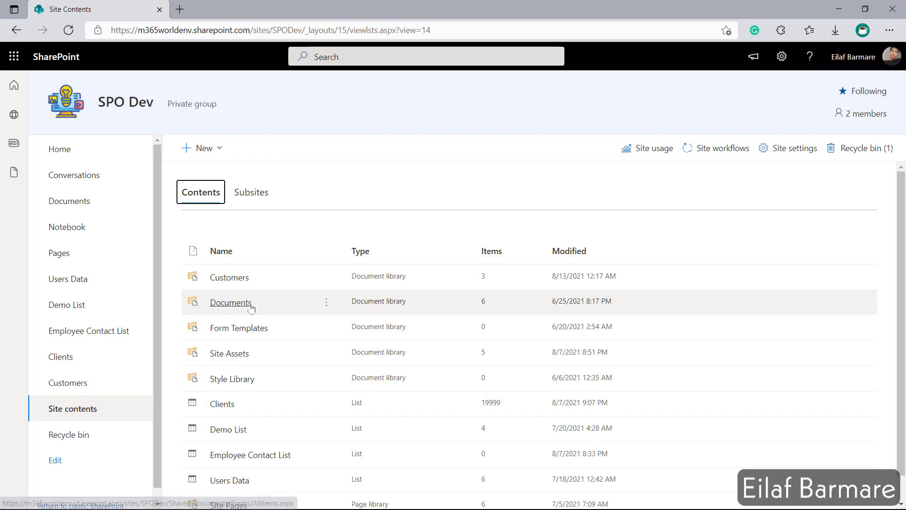
mouse_move(230, 302)
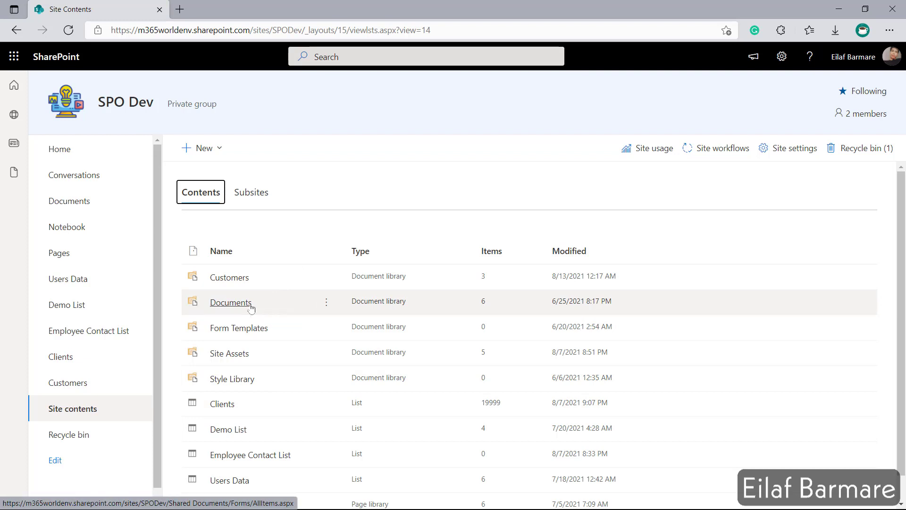
mouse_move(230, 302)
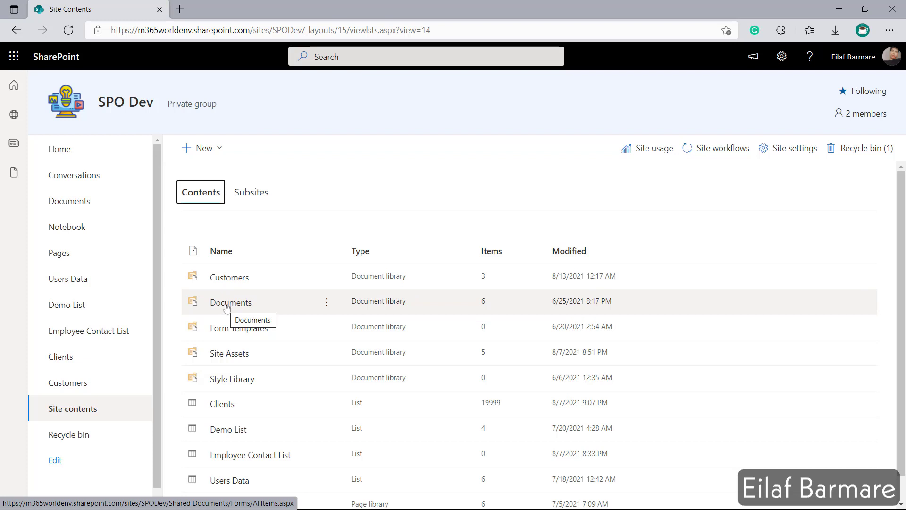
left_click(230, 302)
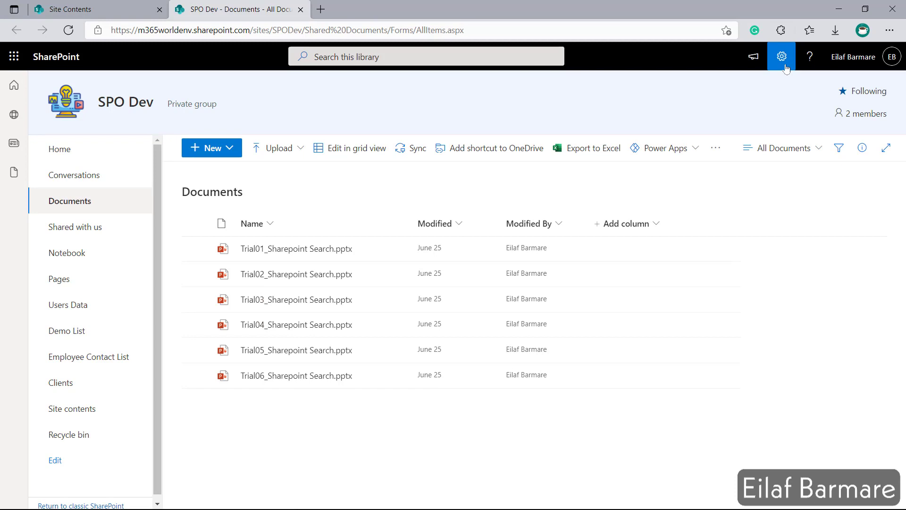
Step: Reach the Documents library's Advanced settings via the gear's Library settings
left_click(781, 55)
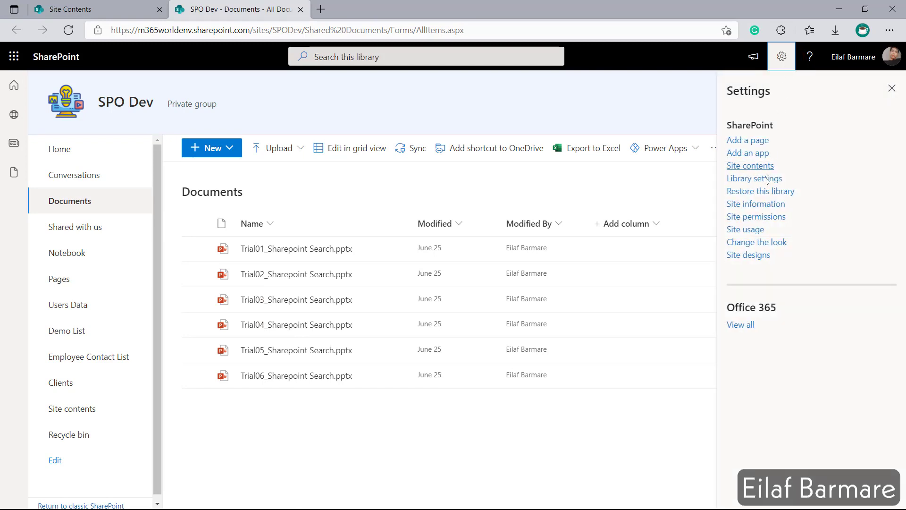
left_click(755, 179)
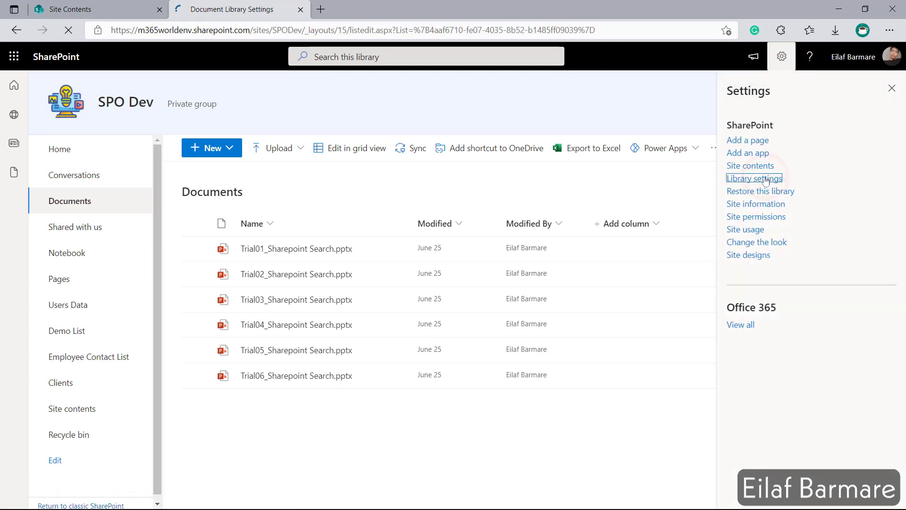
left_click(753, 178)
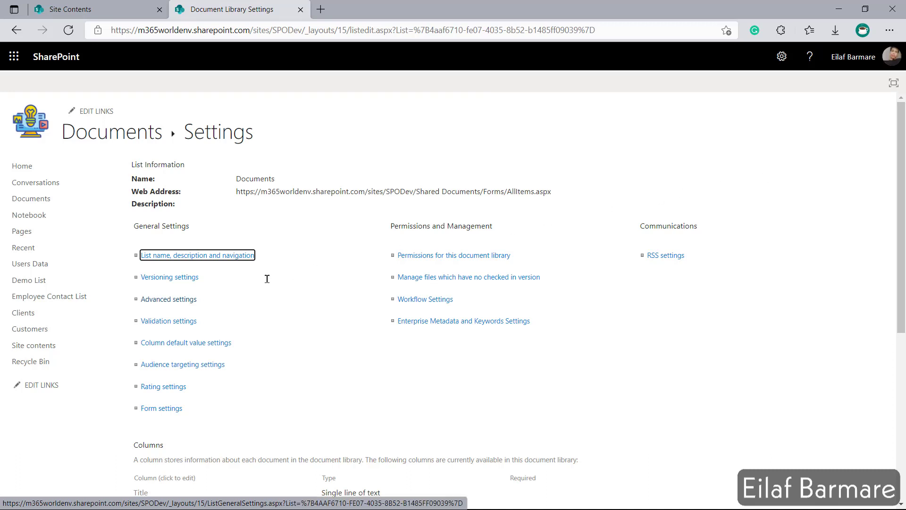
left_click(168, 299)
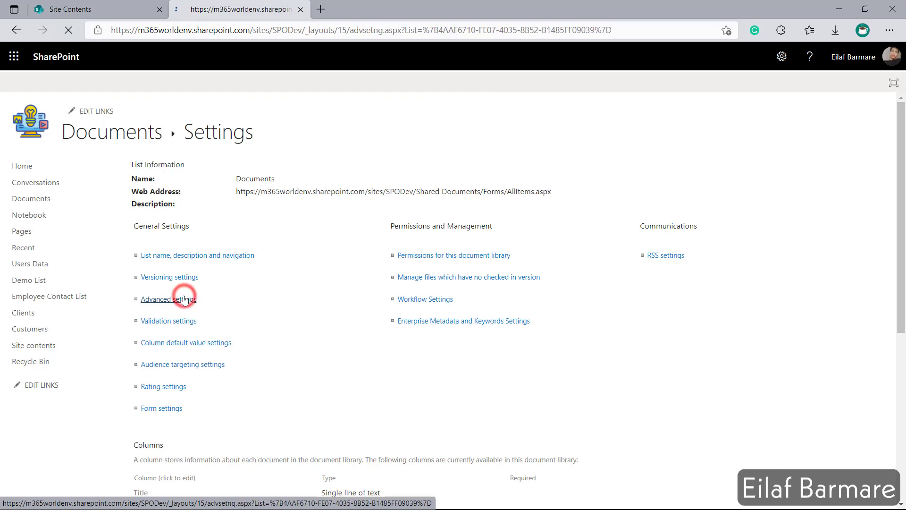
Step: Set 'Allow items from this document library to appear in search results' to Yes and save with OK
left_click(168, 299)
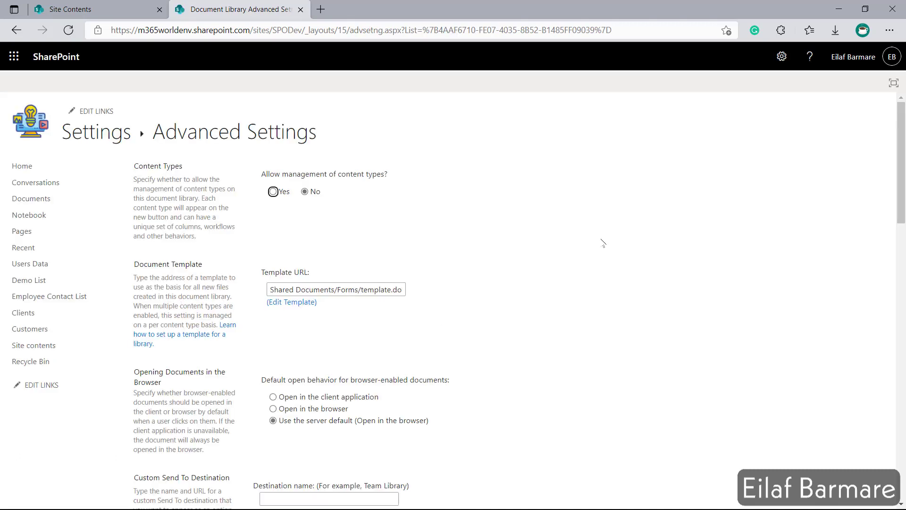
scroll("down", 3)
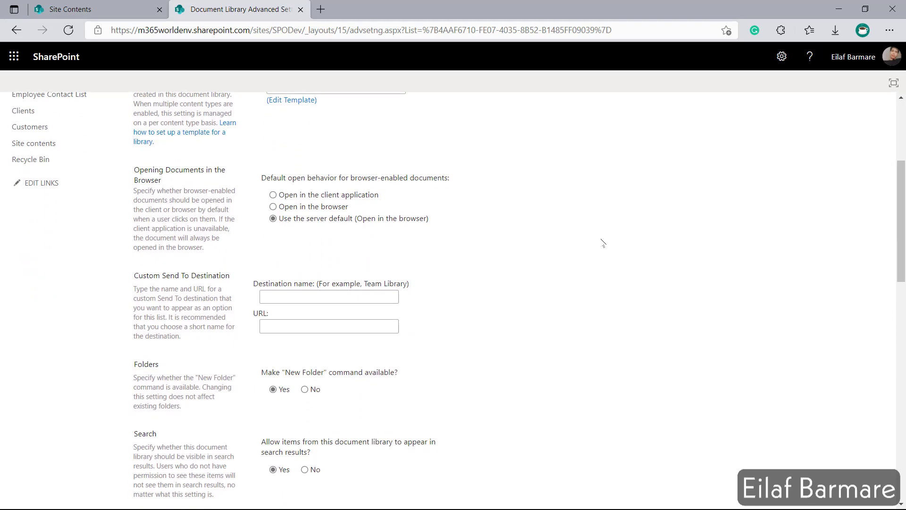
scroll("down", 3)
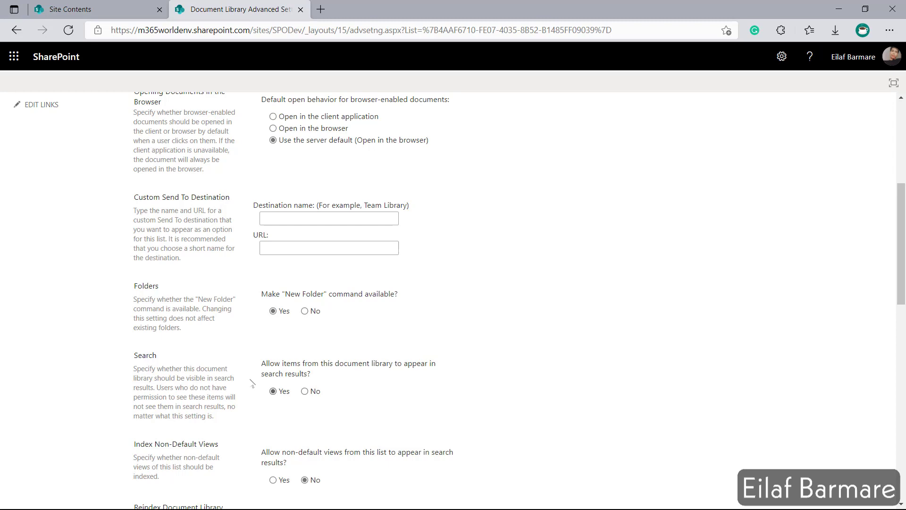
left_click(272, 390)
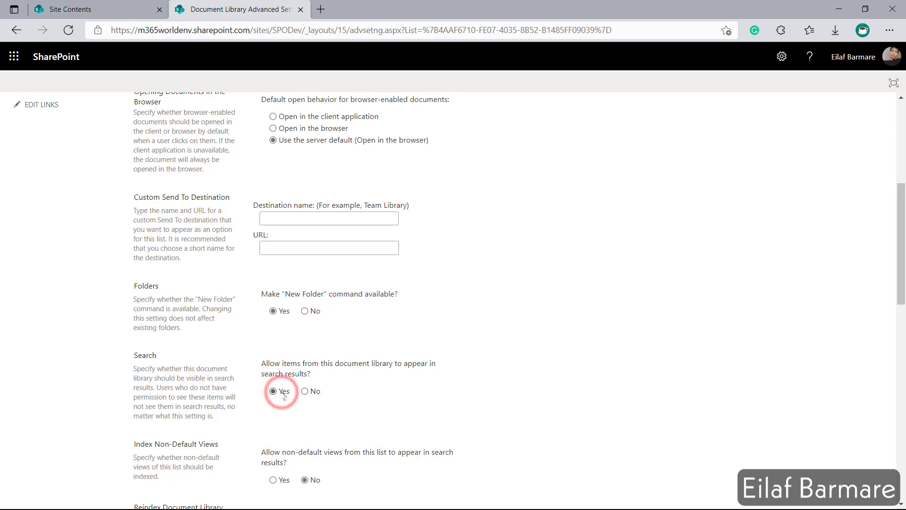
scroll("down", 3)
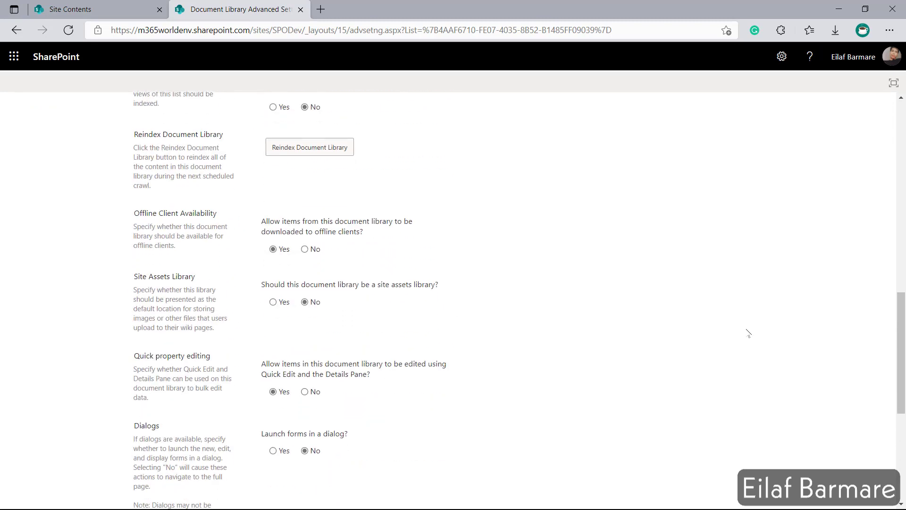
scroll("down", 3)
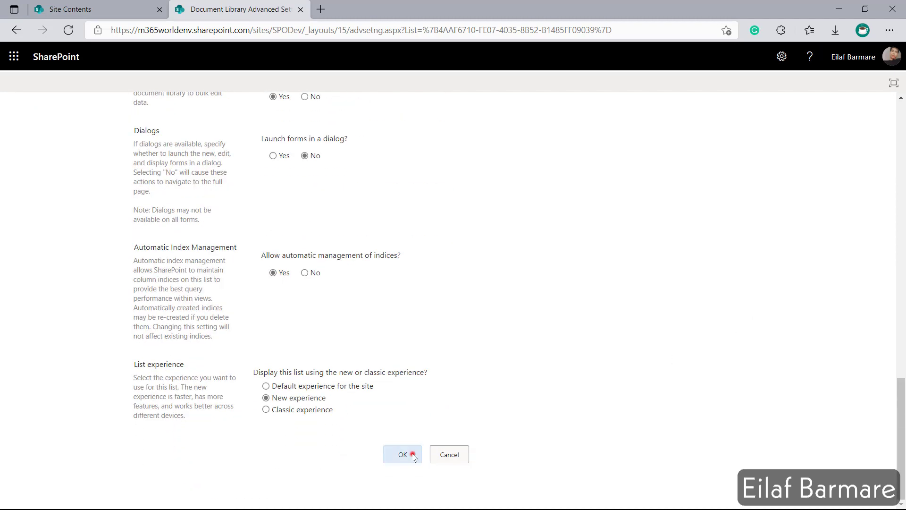
left_click(402, 454)
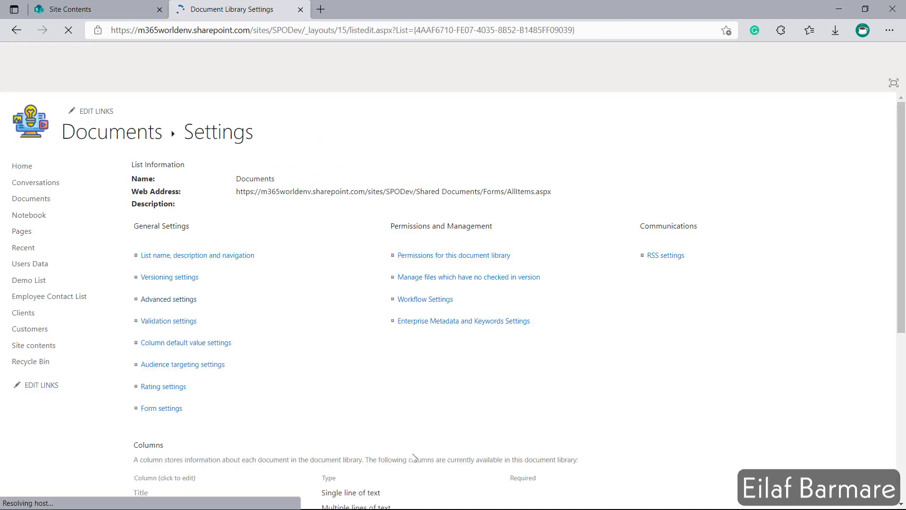